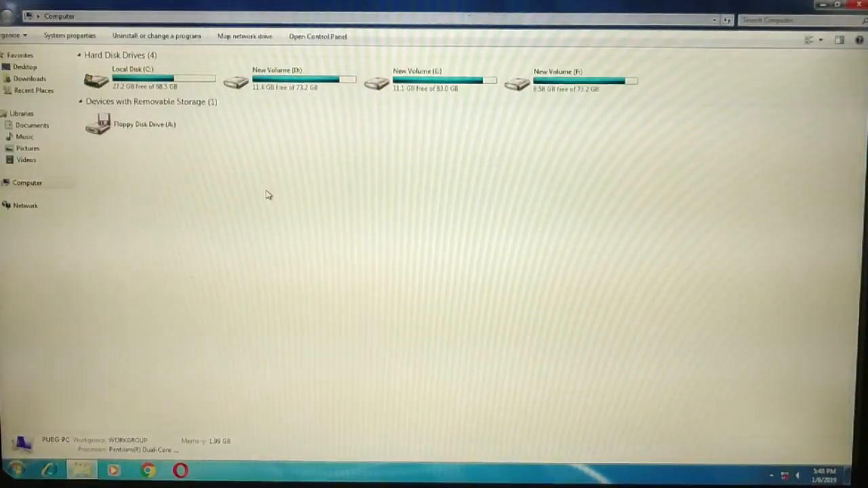
Step: Open C:\PhoenixOS from Local Disk (C:) and select the uninstaller file
click(146, 78)
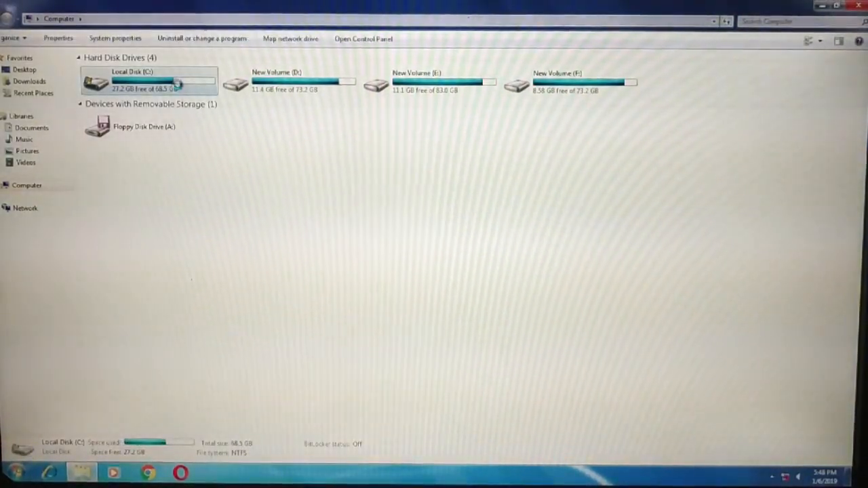
double_click(141, 78)
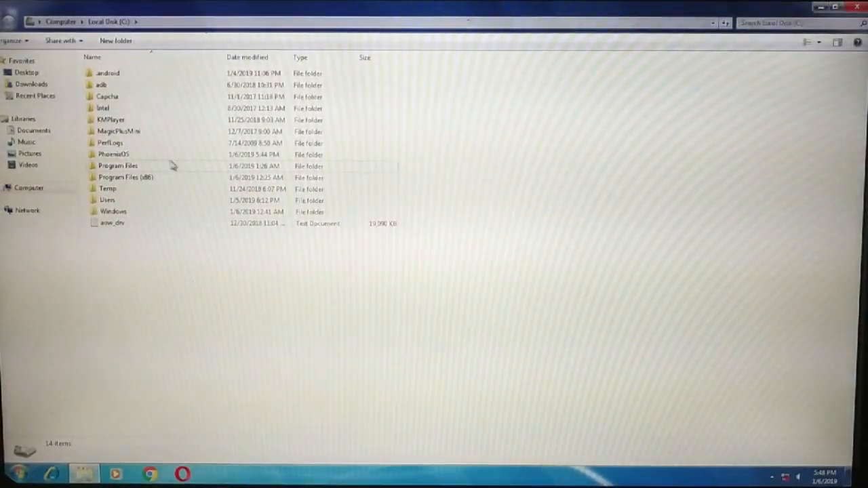
double_click(113, 154)
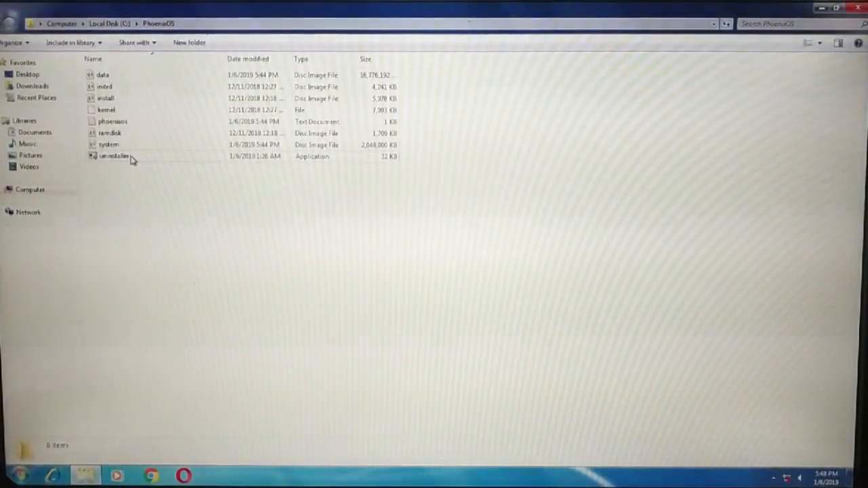
mouse_move(119, 158)
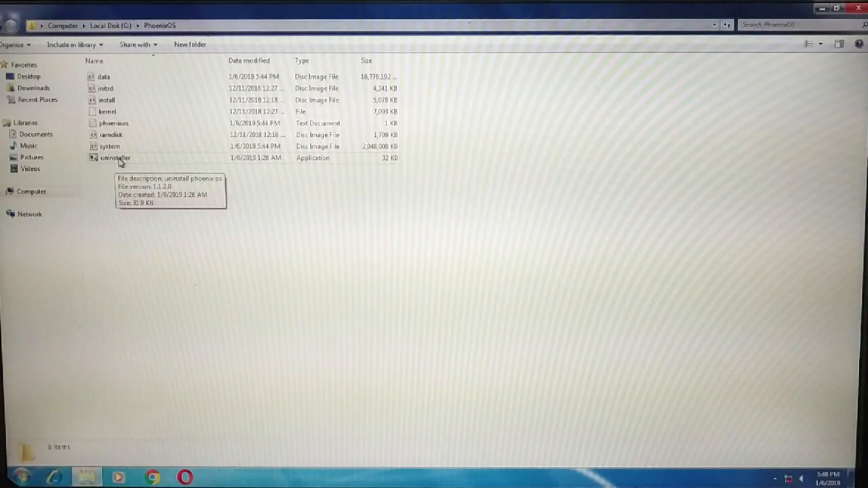
click(115, 157)
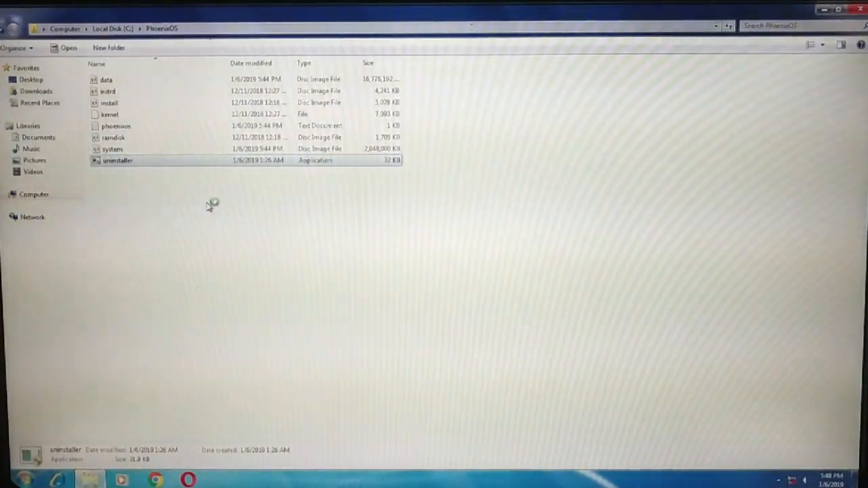
Step: Run the PhoenixOS uninstaller.exe and approve the User Account Control prompt
double_click(117, 160)
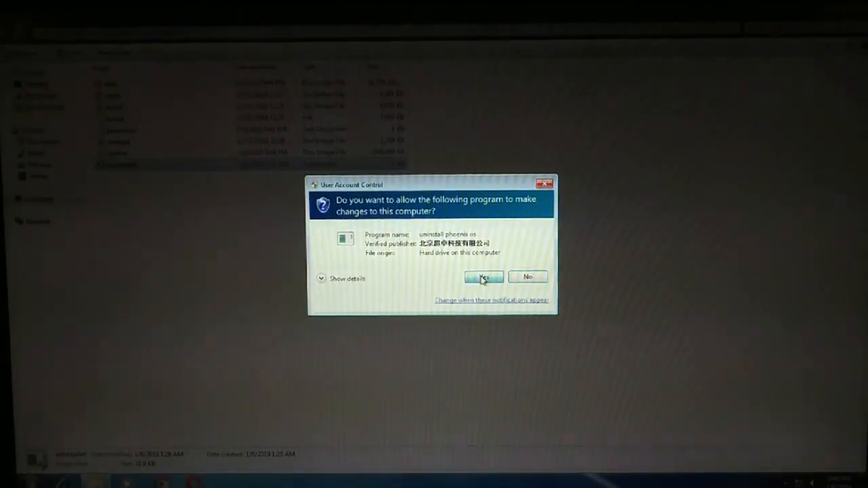
click(484, 277)
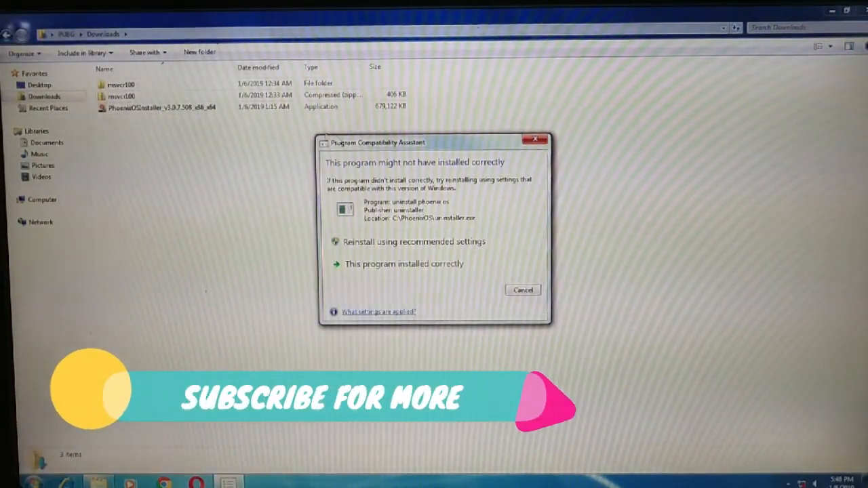
Step: Cancel the compatibility warning and copy msvcr100.dll from Downloads\msvcr100 into C:\PhoenixOS
click(522, 290)
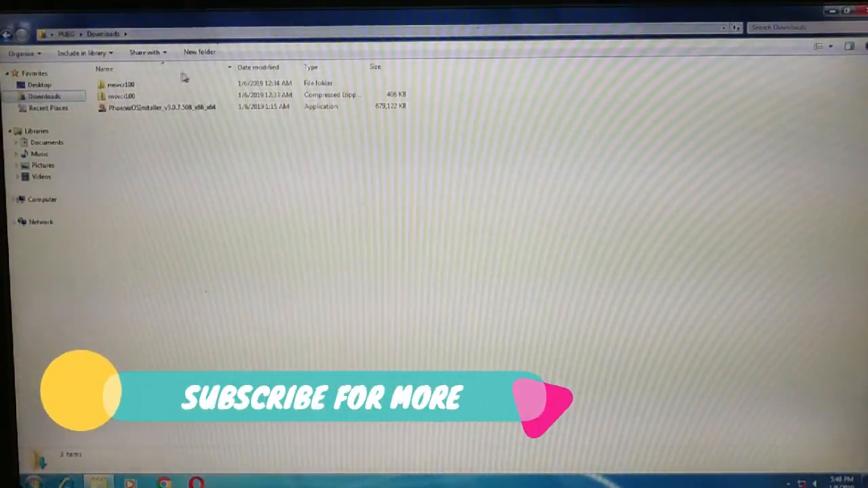
double_click(121, 85)
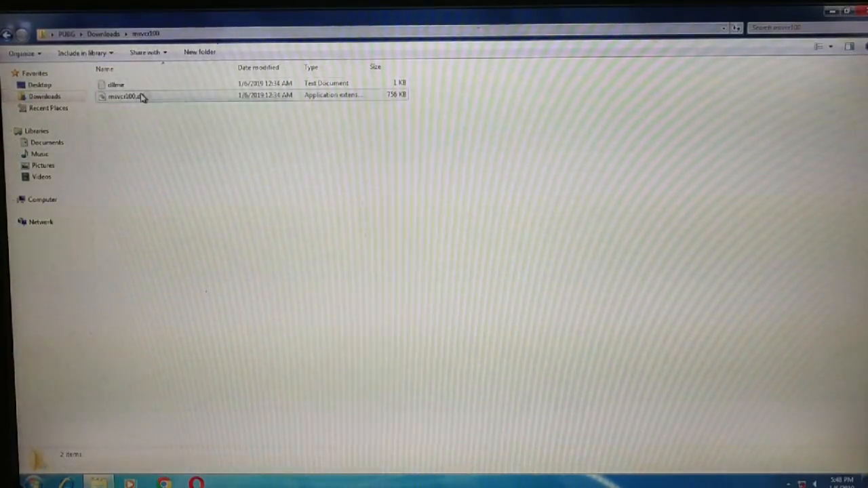
right_click(125, 98)
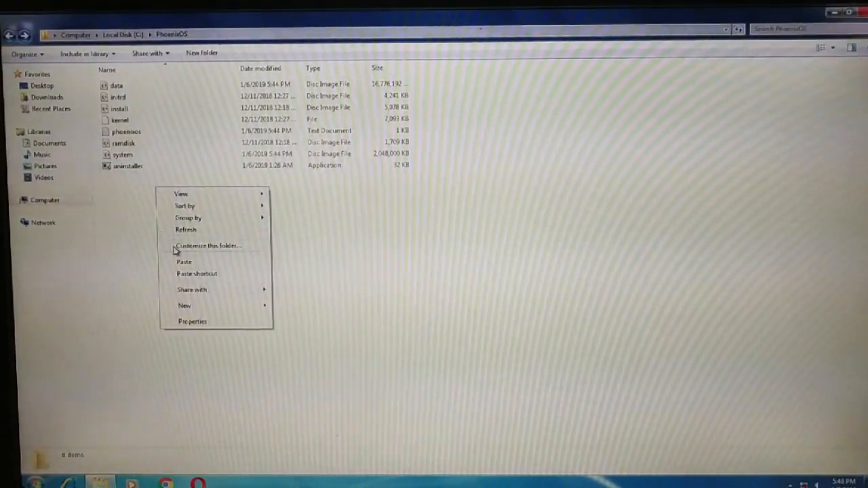
click(183, 261)
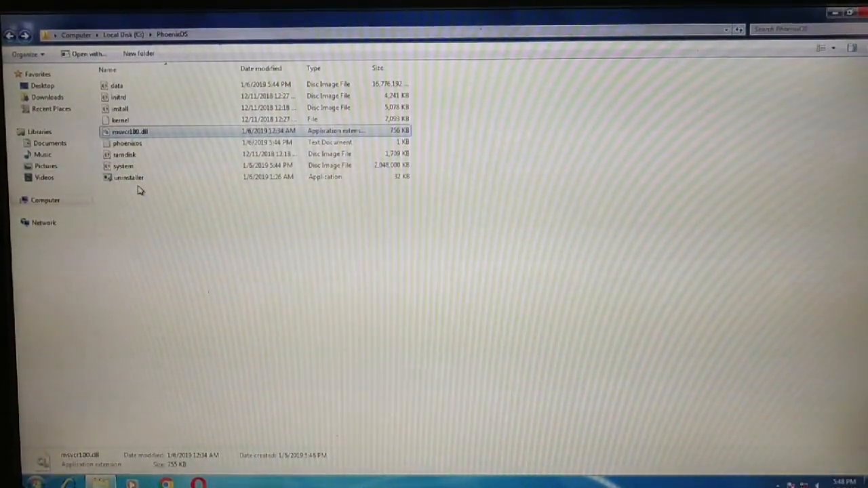
Step: Rerun the uninstaller with admin approval, choose 'System or apps crash', and start uninstalling
double_click(127, 177)
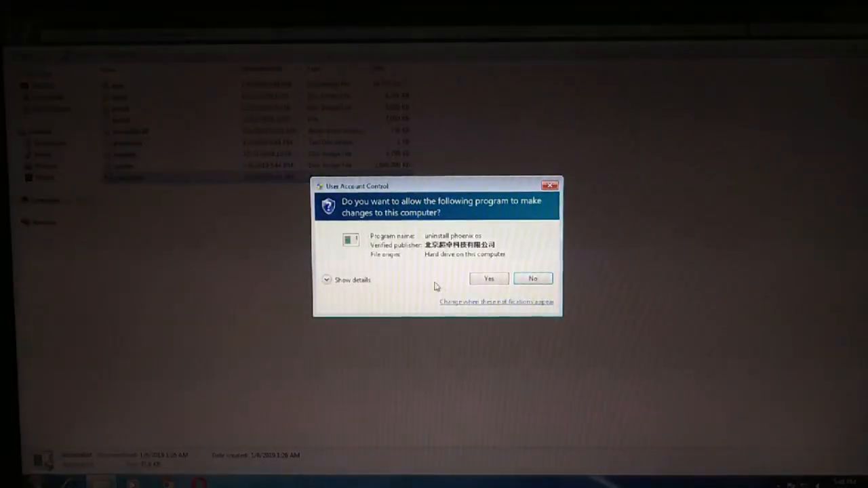
click(488, 278)
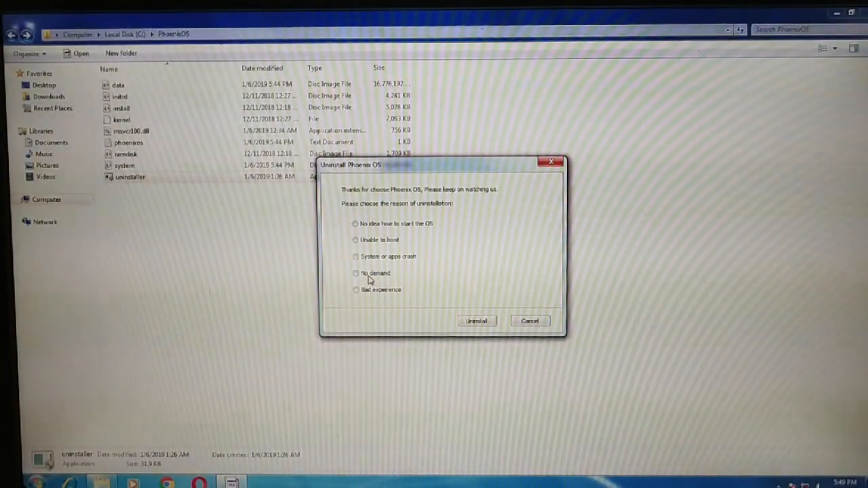
click(354, 273)
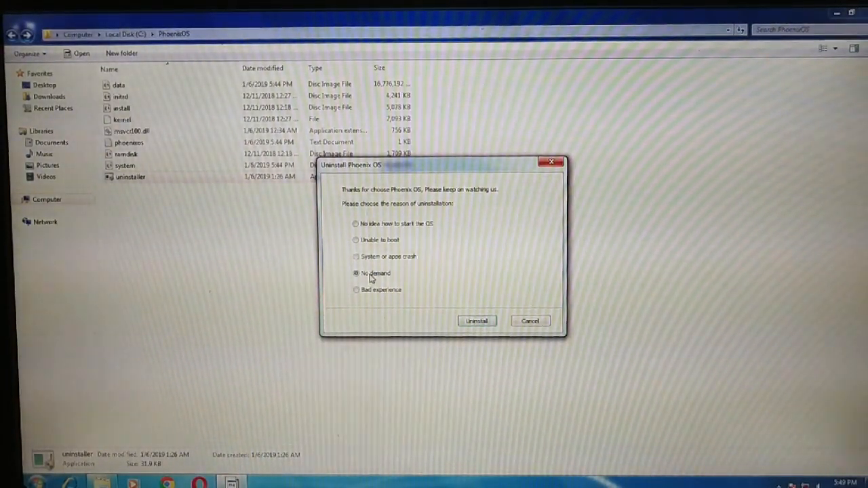
click(354, 290)
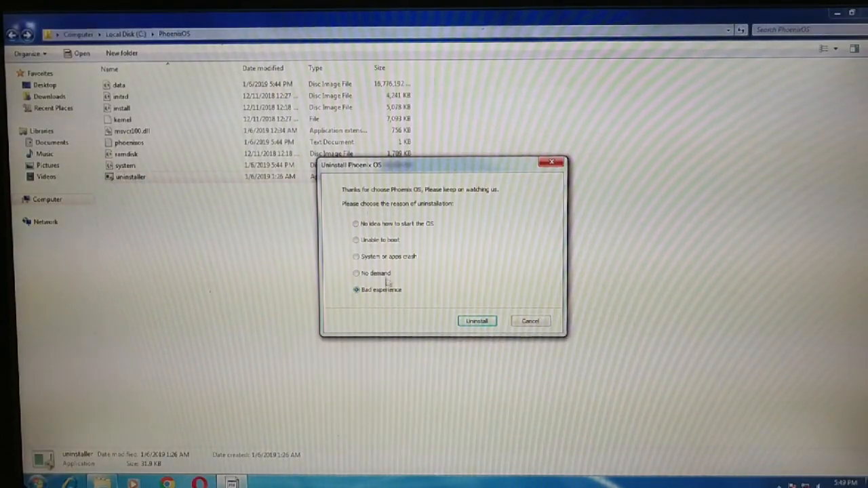
click(354, 257)
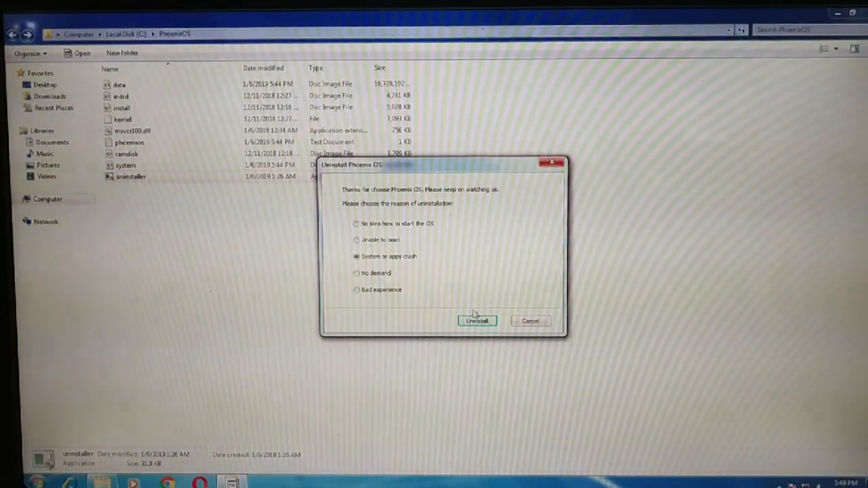
click(476, 321)
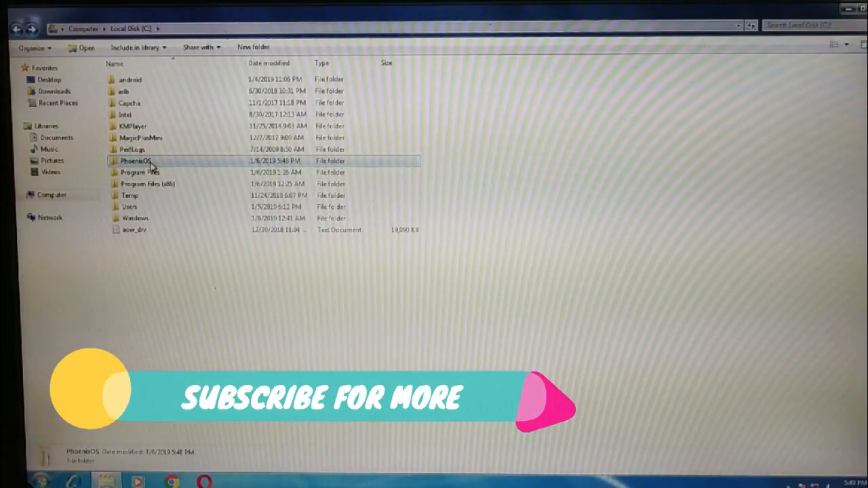
mouse_move(155, 165)
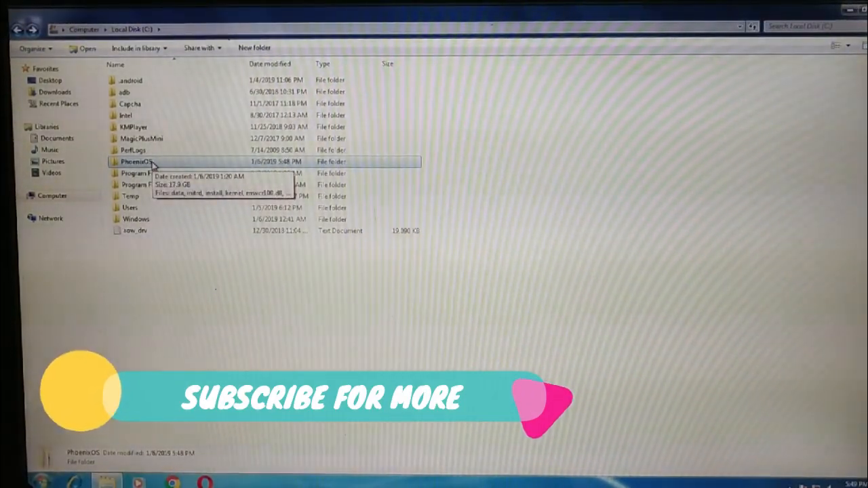
Step: Permanently delete the C:\PhoenixOS folder, confirming both deletion prompts
key(Delete)
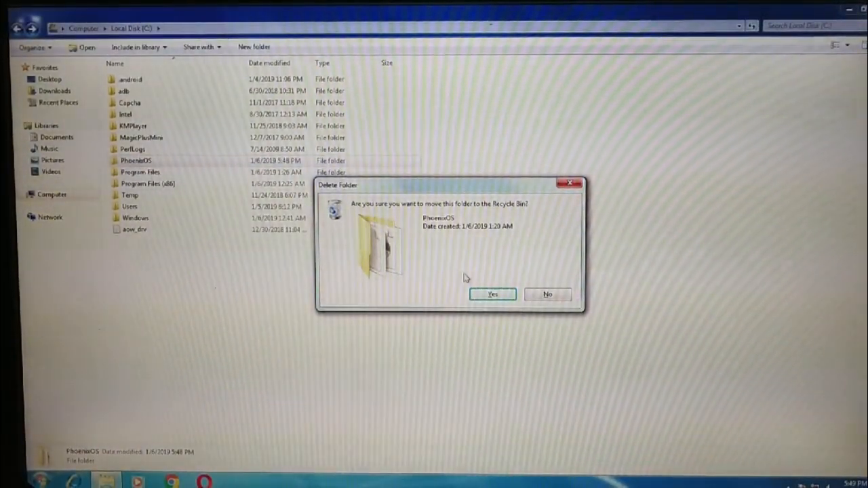
click(492, 294)
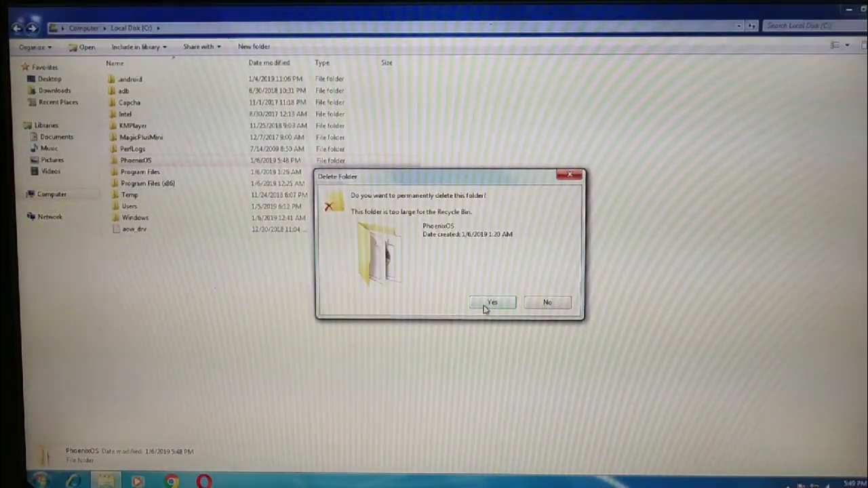
click(493, 302)
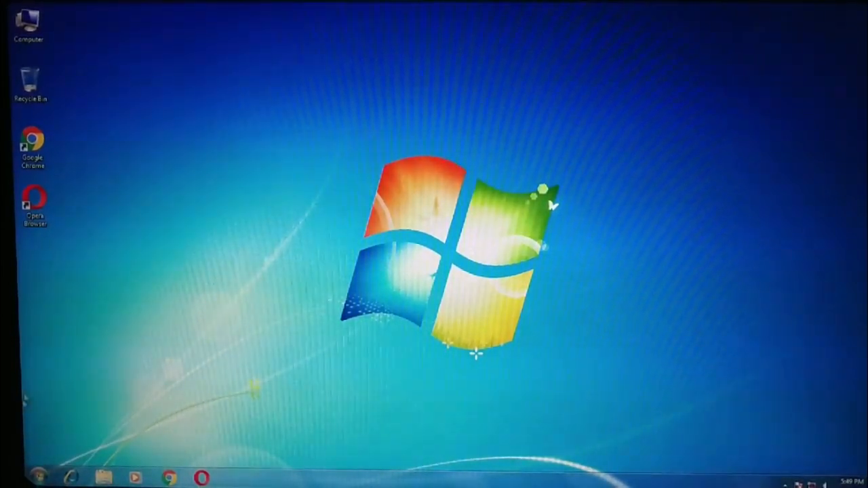
click(36, 474)
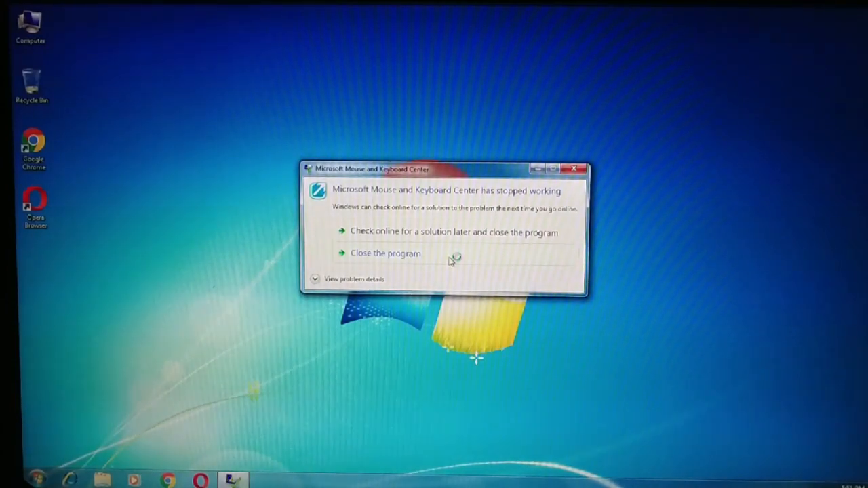
click(384, 253)
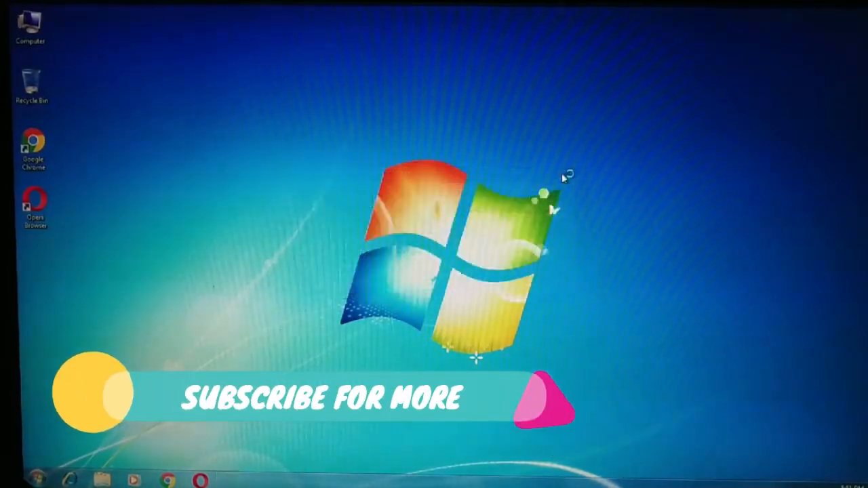